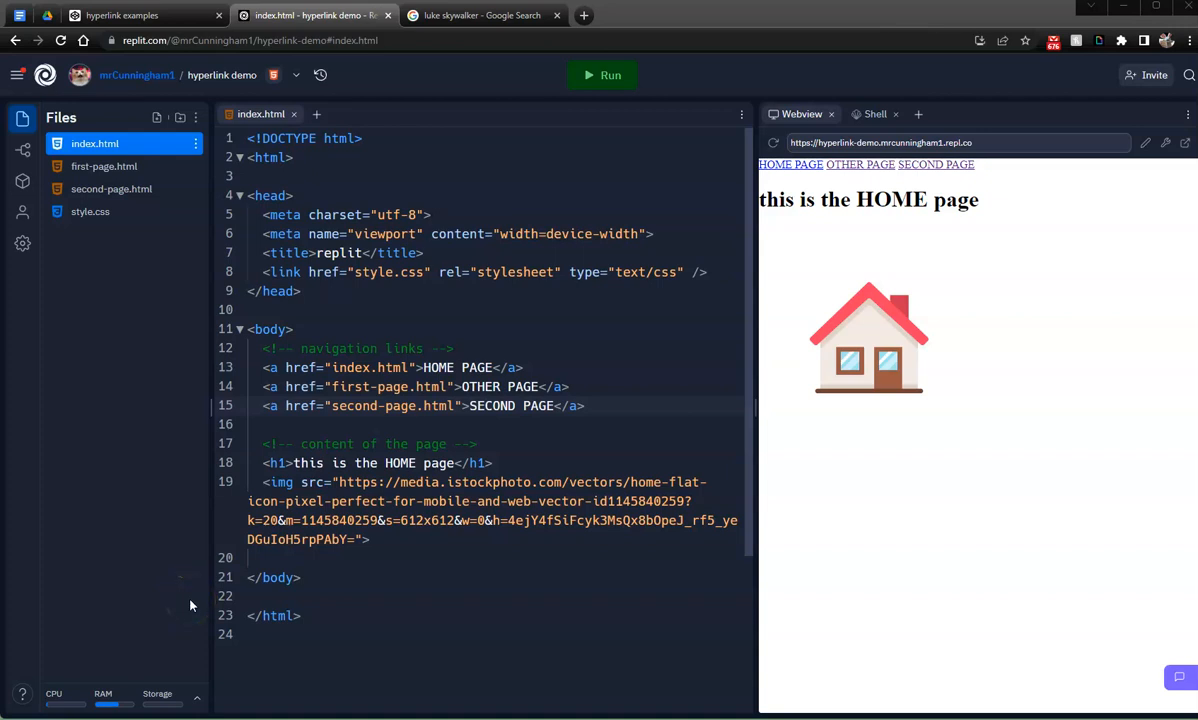
Follow the OTHER PAGE link from the HOME page in the webview preview
{"action": "left_click", "coordinate": [416, 544]}
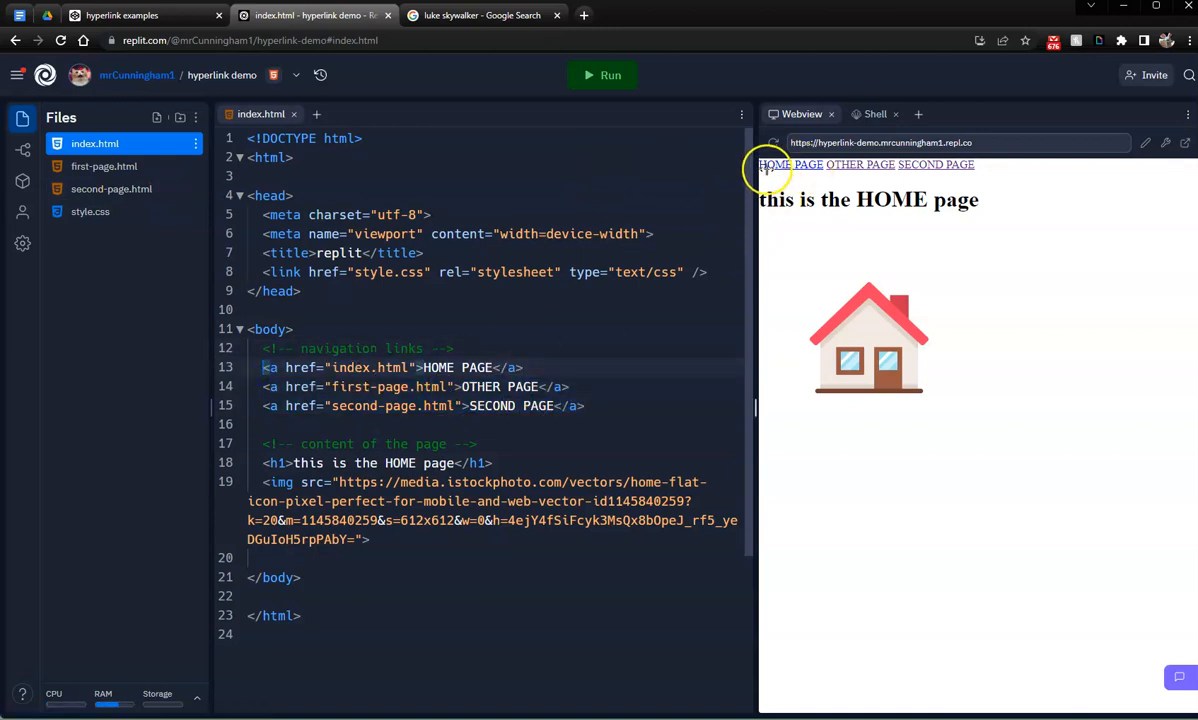
{"action": "mouse_move", "coordinate": [934, 164]}
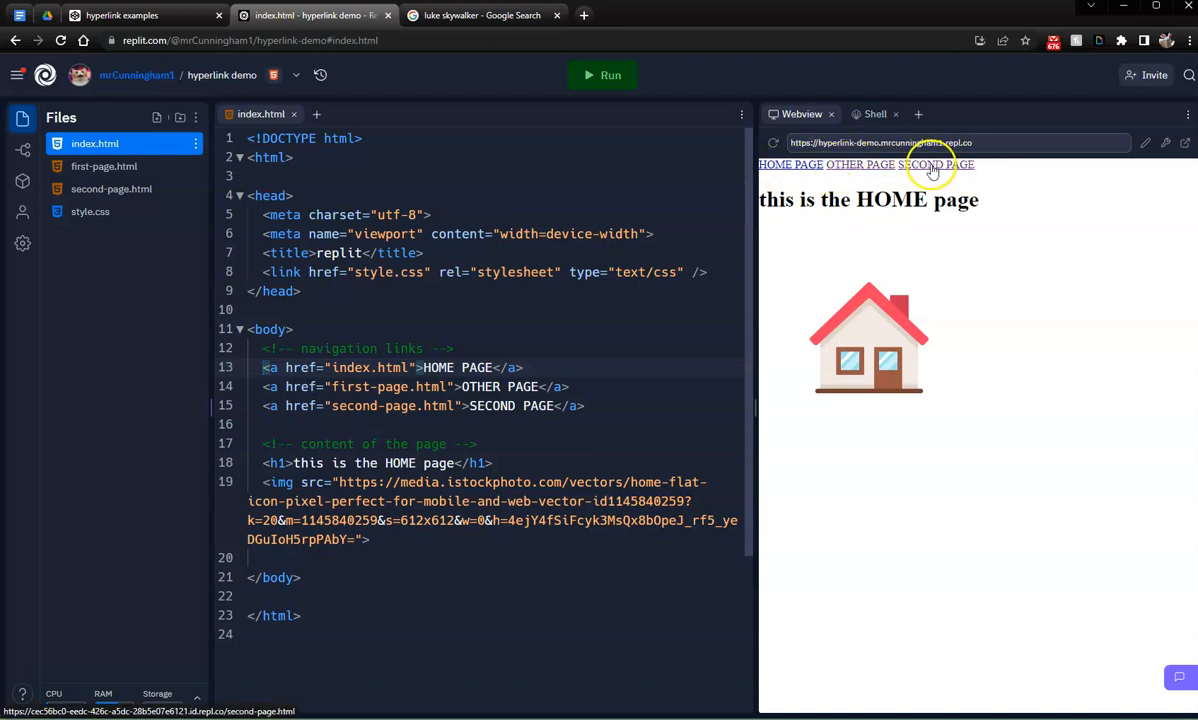
{"action": "mouse_move", "coordinate": [844, 164]}
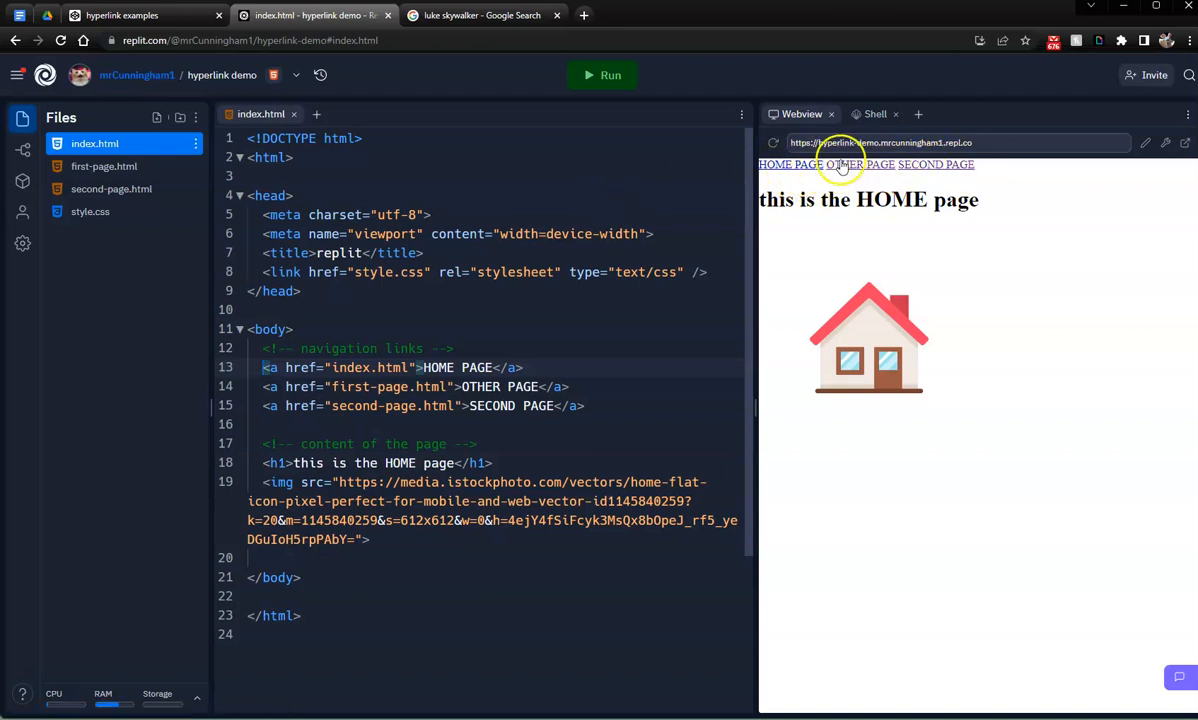
{"action": "left_click", "coordinate": [856, 164]}
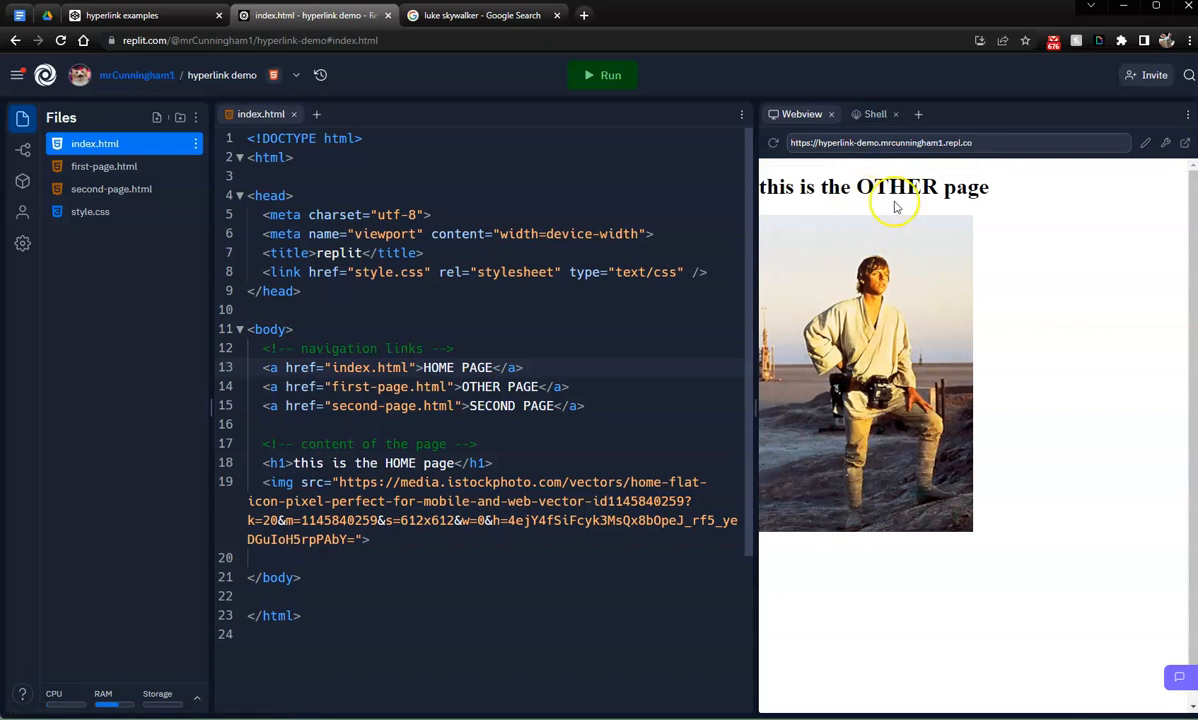
{"action": "mouse_move", "coordinate": [980, 176]}
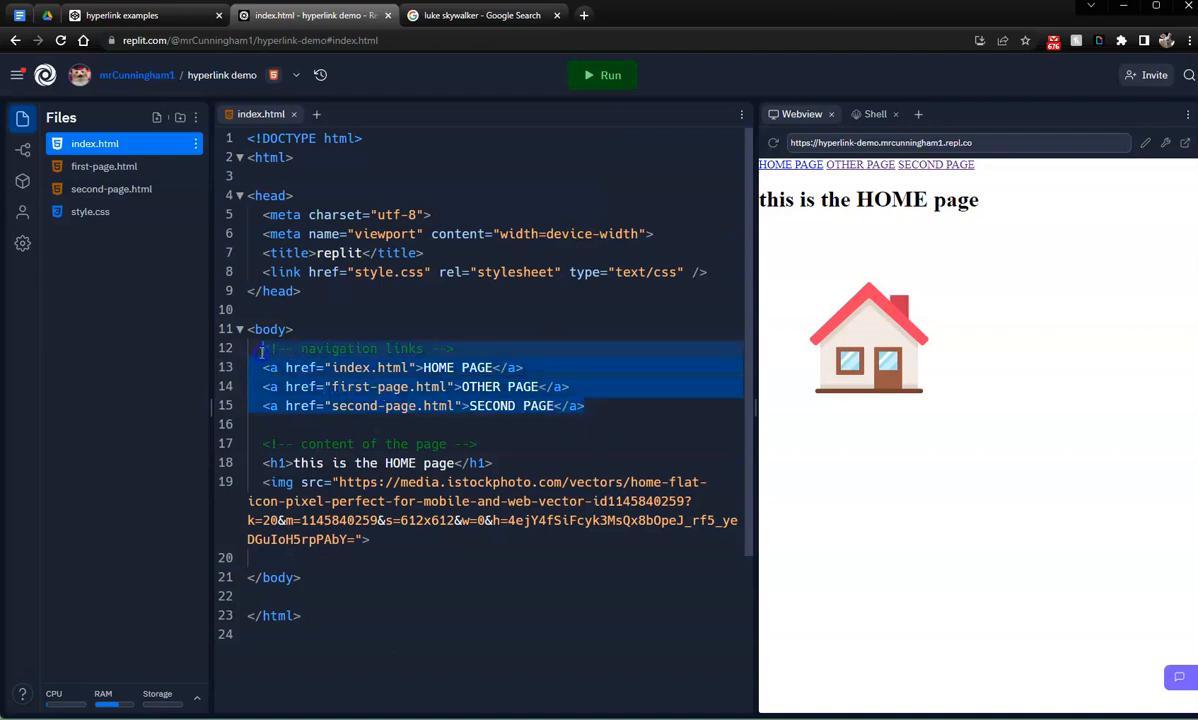
{"action": "mouse_move", "coordinate": [824, 176]}
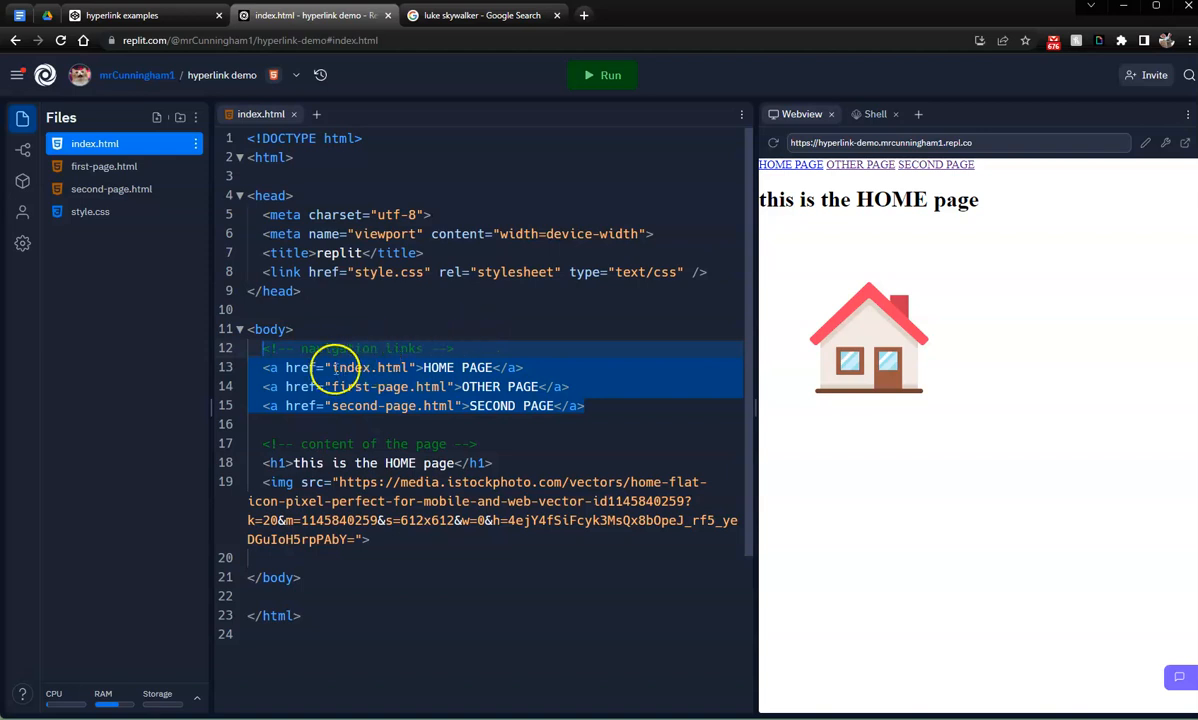
Paste the three nav links into first-page.html and second-page.html above their content
{"action": "left_click", "coordinate": [104, 166]}
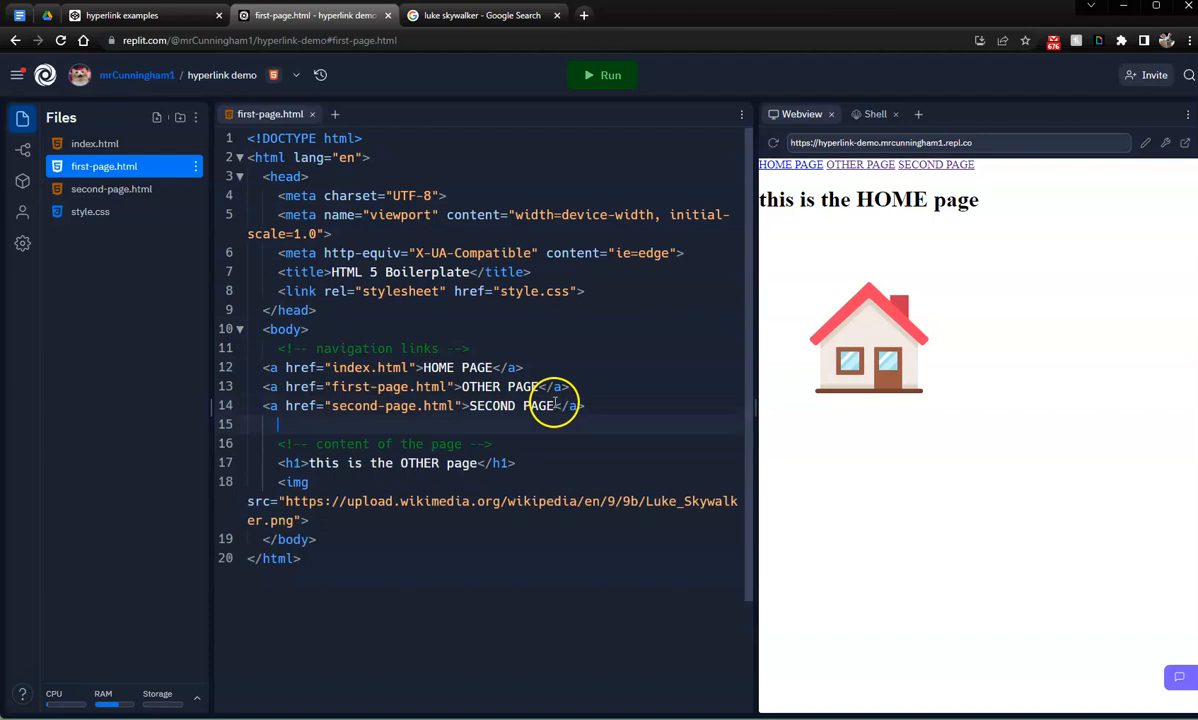
{"action": "left_click", "coordinate": [112, 188]}
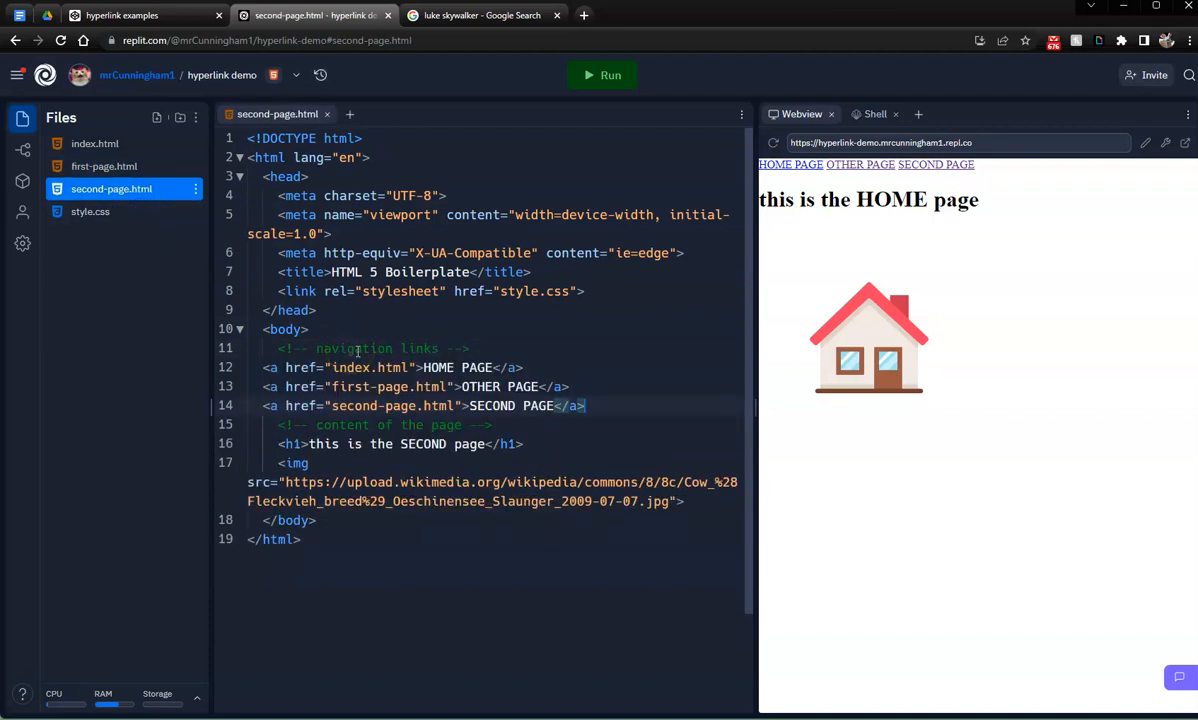
{"action": "key", "text": "Enter"}
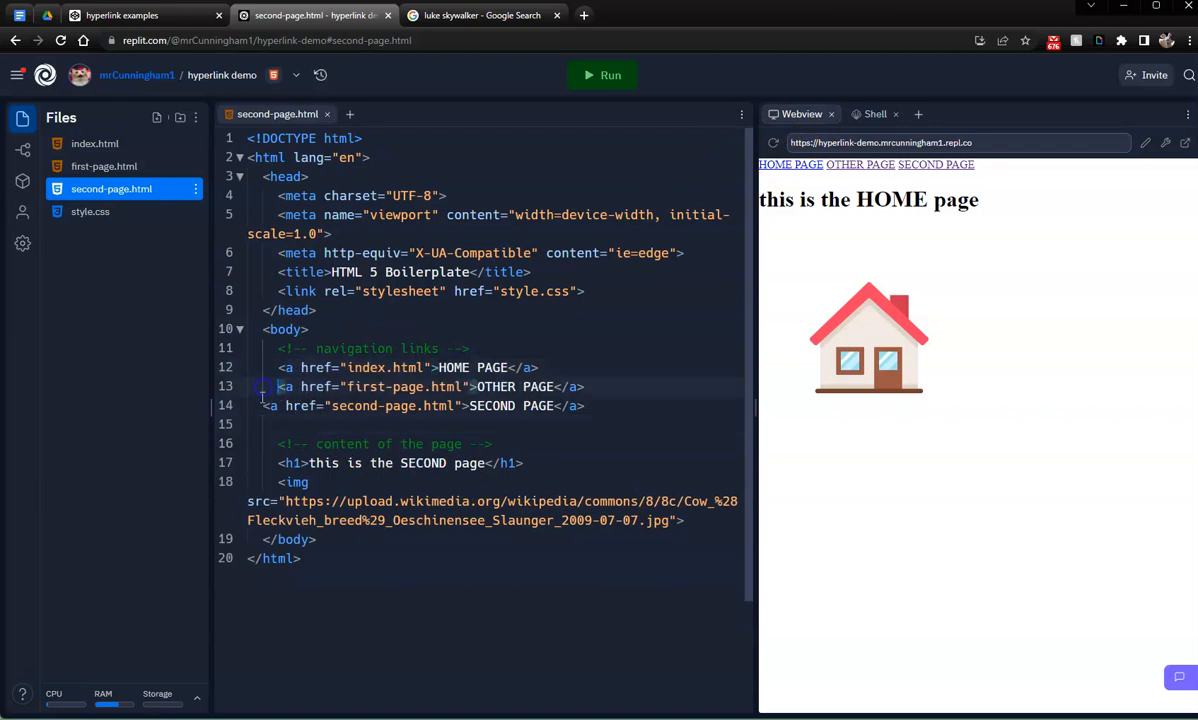
{"action": "left_click", "coordinate": [104, 166]}
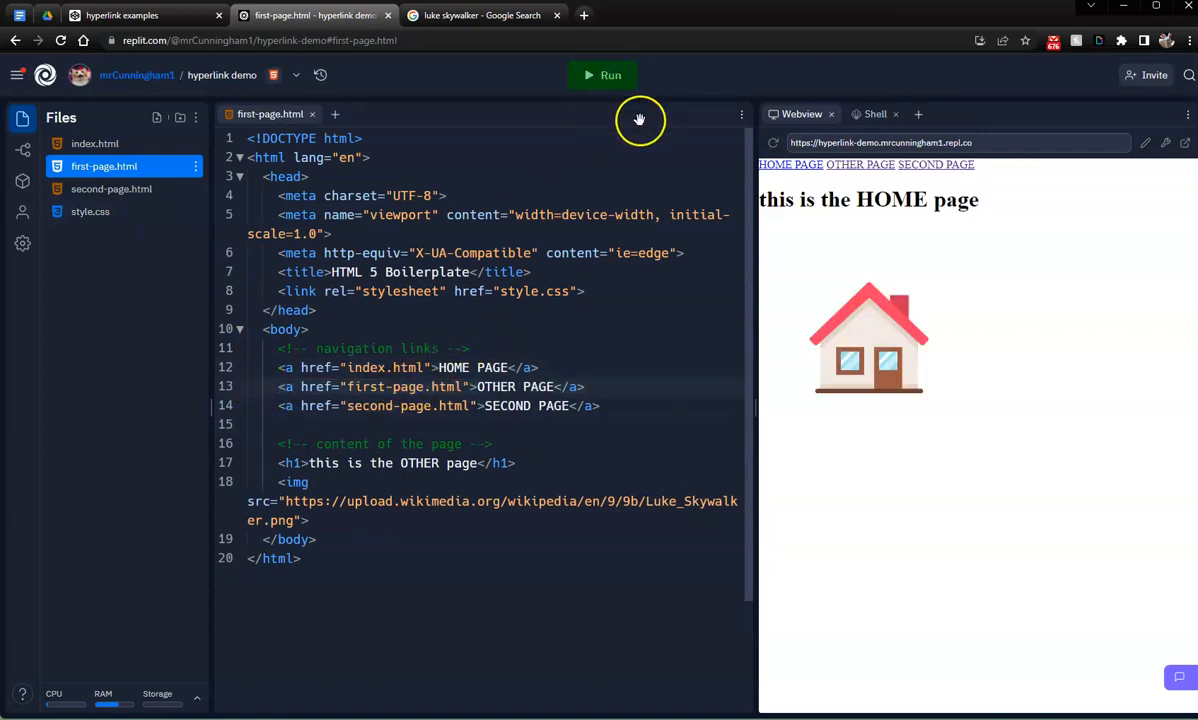
Navigate OTHER, SECOND, HOME, then SECOND page through the shared links in the webview
{"action": "left_click", "coordinate": [860, 164]}
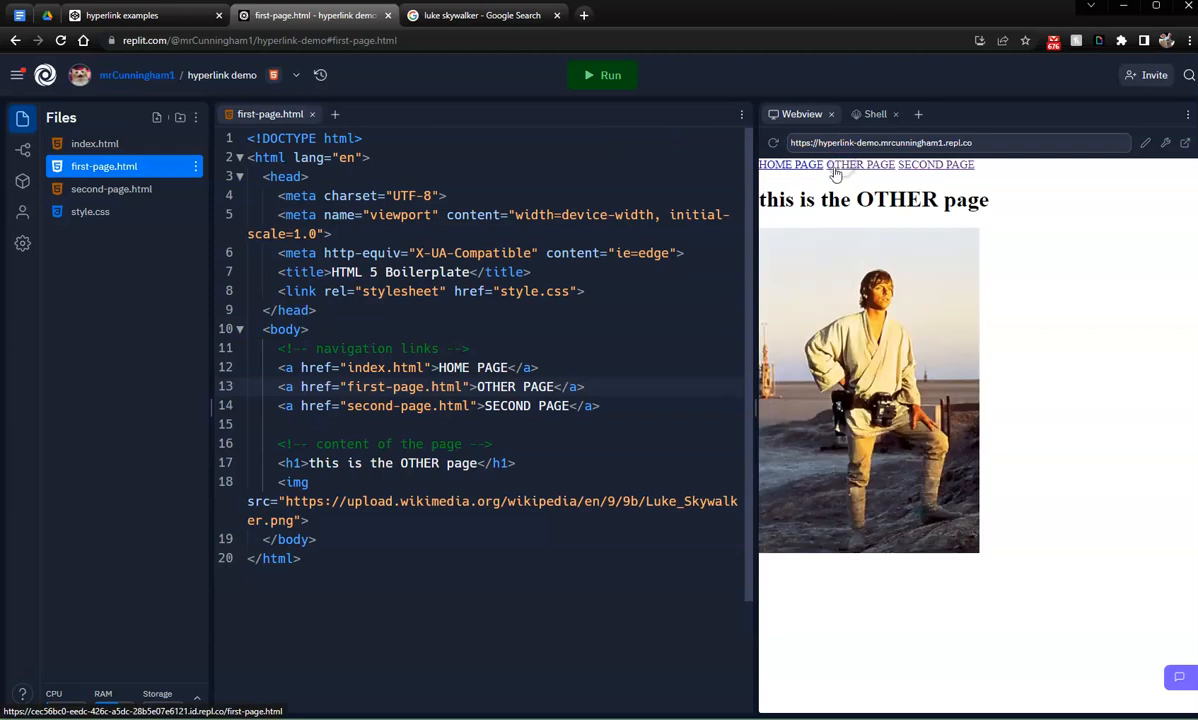
{"action": "left_click", "coordinate": [936, 164]}
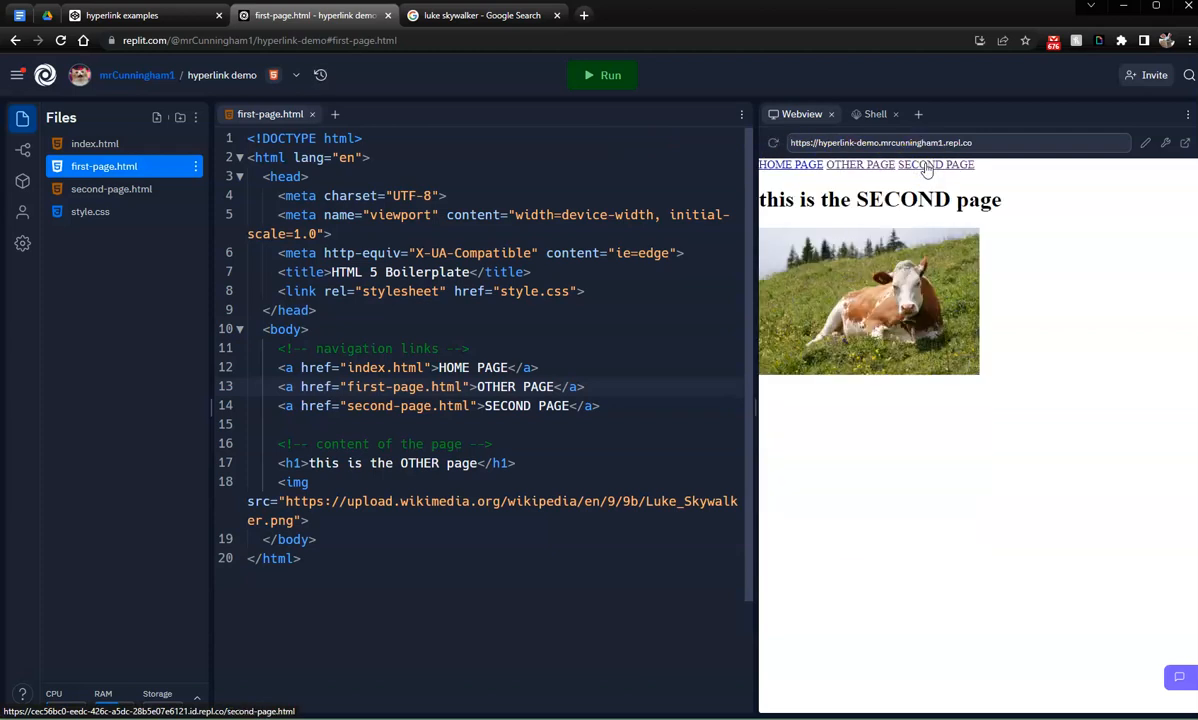
{"action": "left_click", "coordinate": [790, 164]}
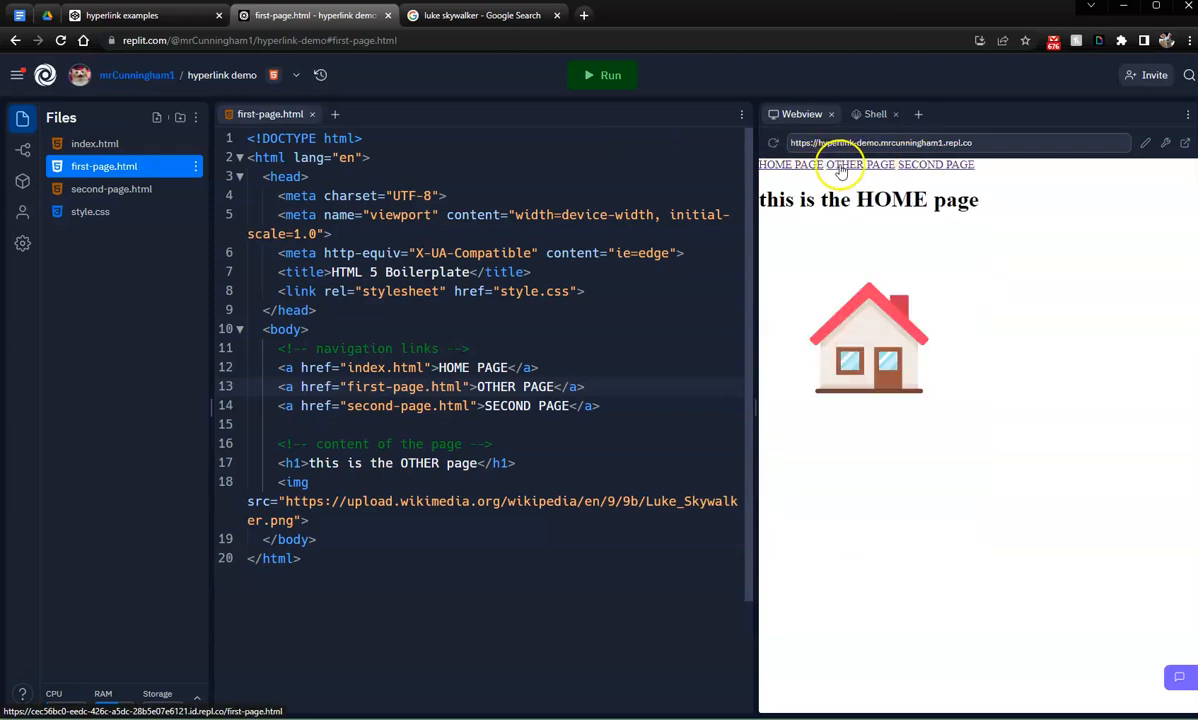
{"action": "left_click", "coordinate": [936, 164]}
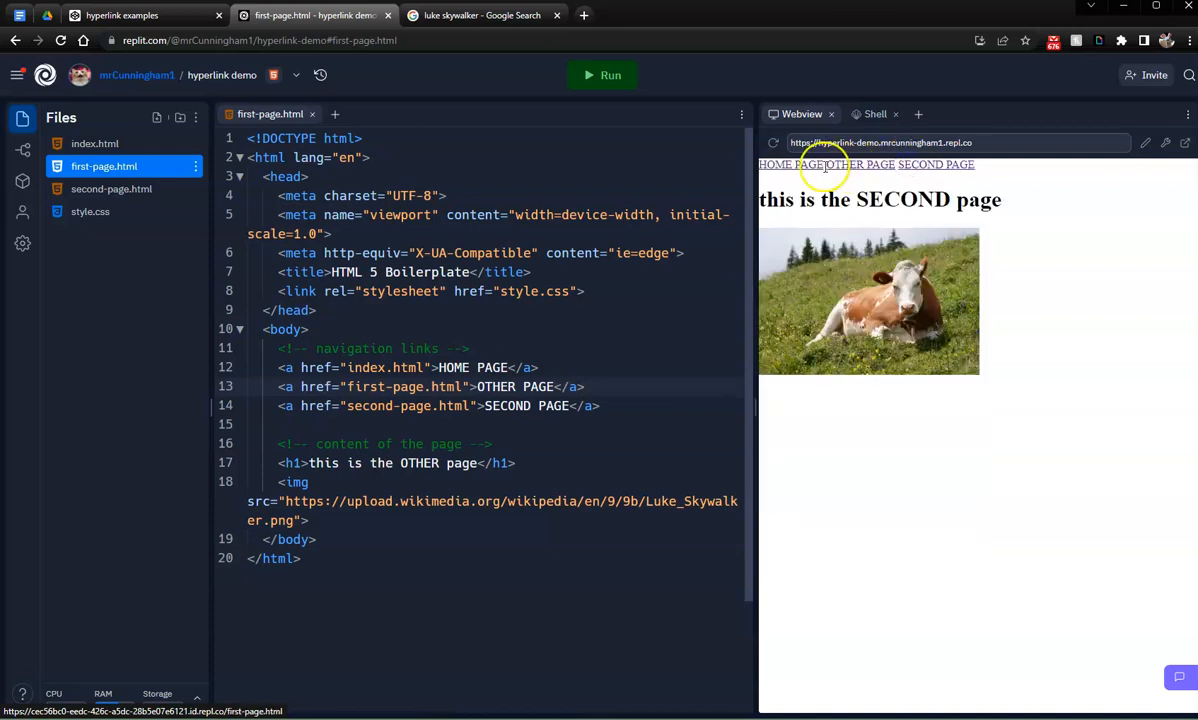